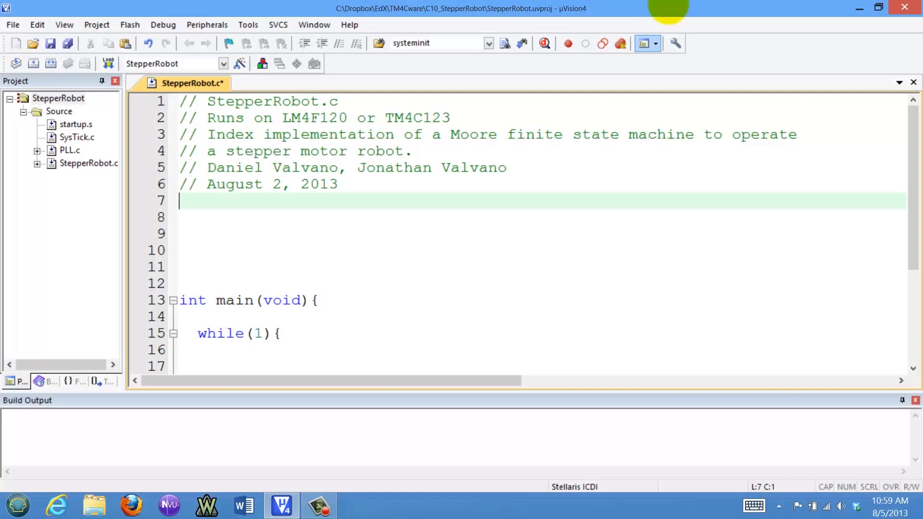
# Scroll down StepperRobot.c past the header to where the license block and pin comments go
pyautogui.scroll(-3)
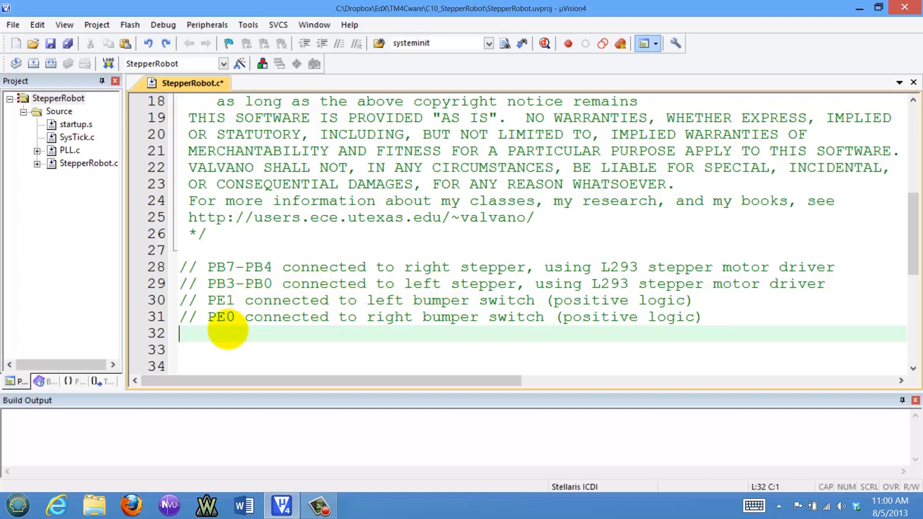
pyautogui.moveTo(249, 324)
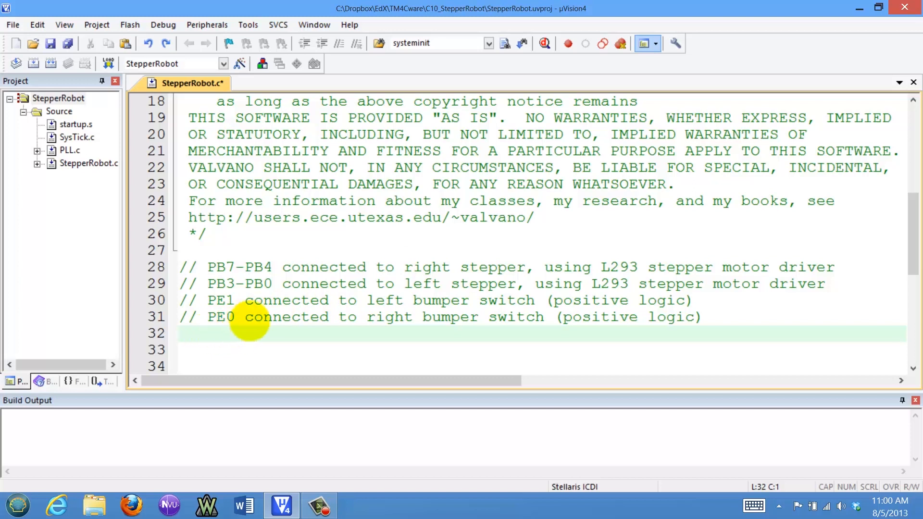
# Place the cursor below PortE_Init for the State struct with out, wait and next[4] fields
pyautogui.scroll(-3)
pyautogui.write('typedef const struct State StateType;')
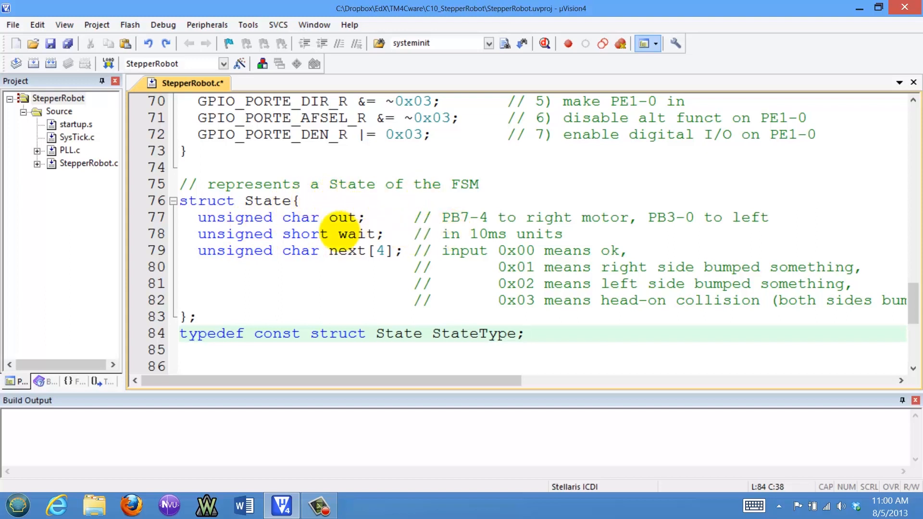
pyautogui.moveTo(405, 203)
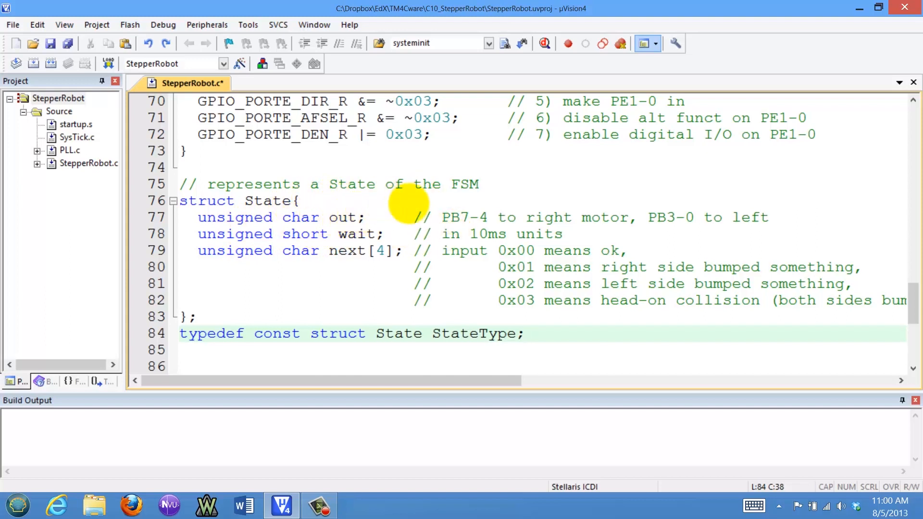
pyautogui.click(523, 334)
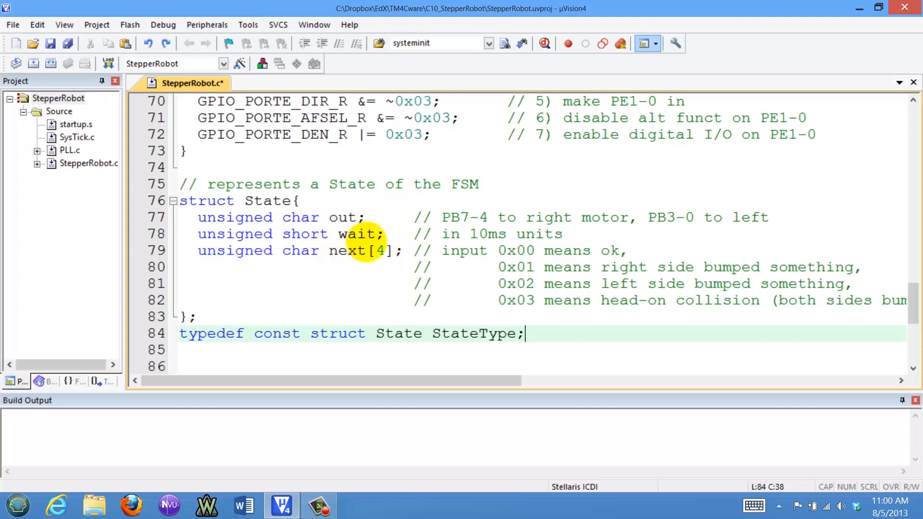
pyautogui.moveTo(514, 250)
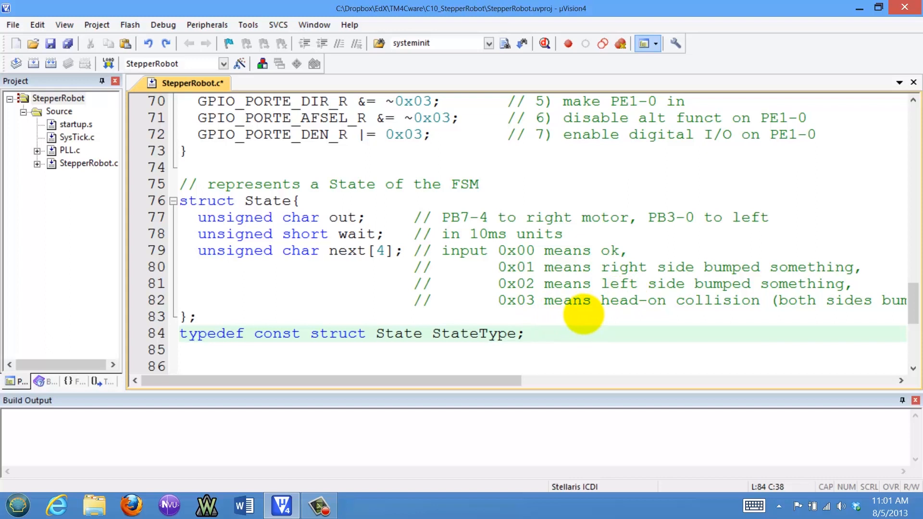
pyautogui.moveTo(366, 275)
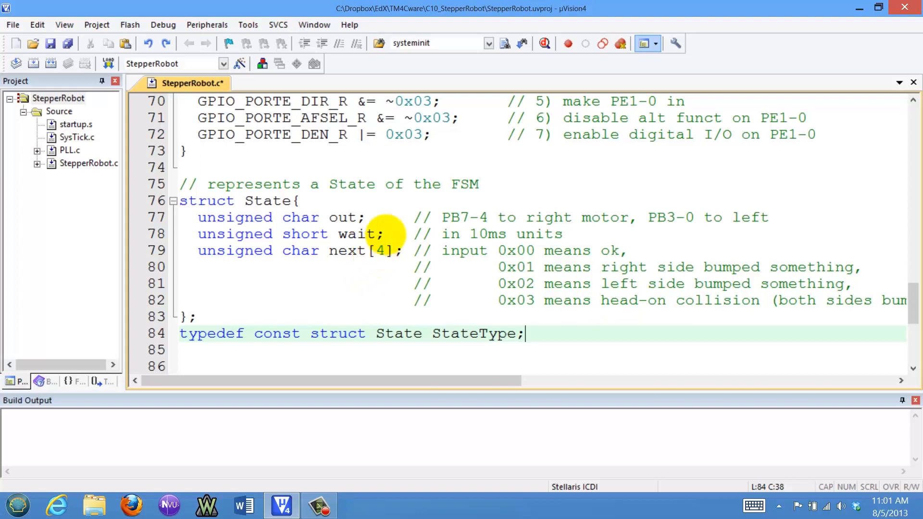
# Scroll below the StateType typedef to where the Fsm[10] table and cState go
pyautogui.scroll(-3)
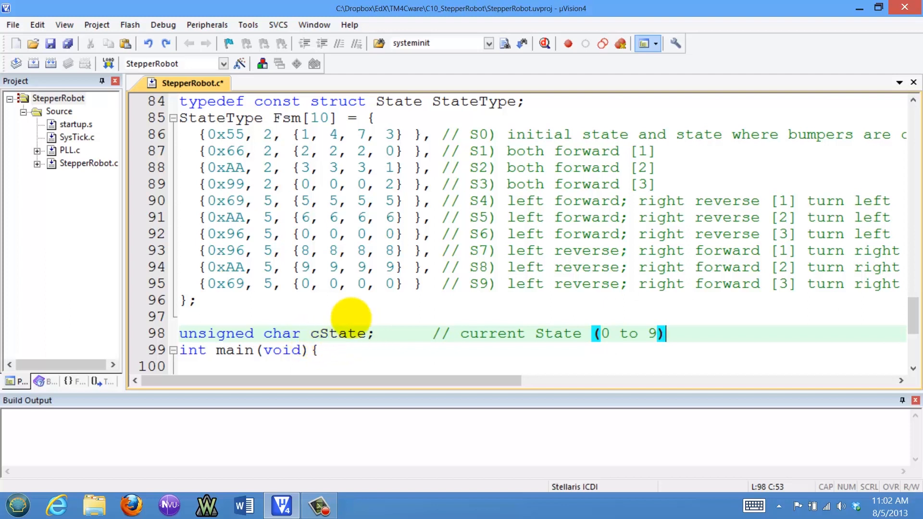
pyautogui.moveTo(644, 333)
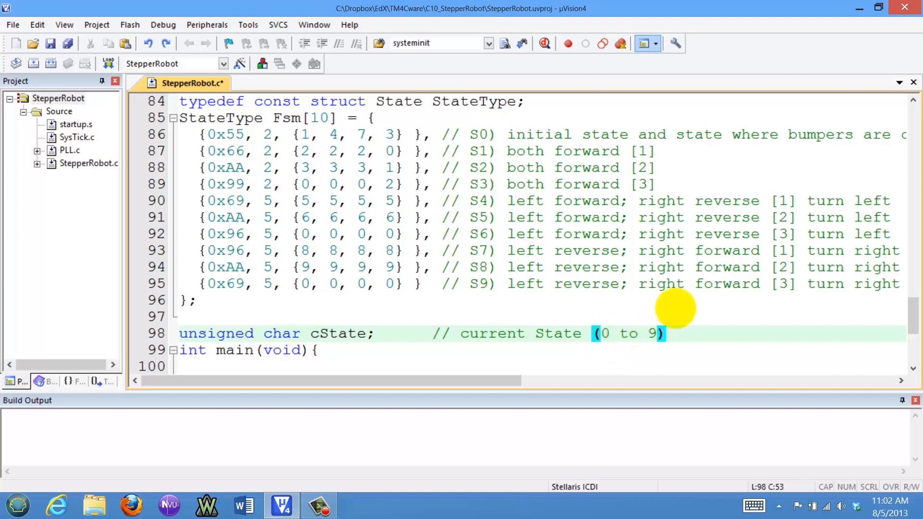
# Scroll down to main for the PLL, SysTick, Port B and Port E init calls and cState = 0
pyautogui.scroll(-3)
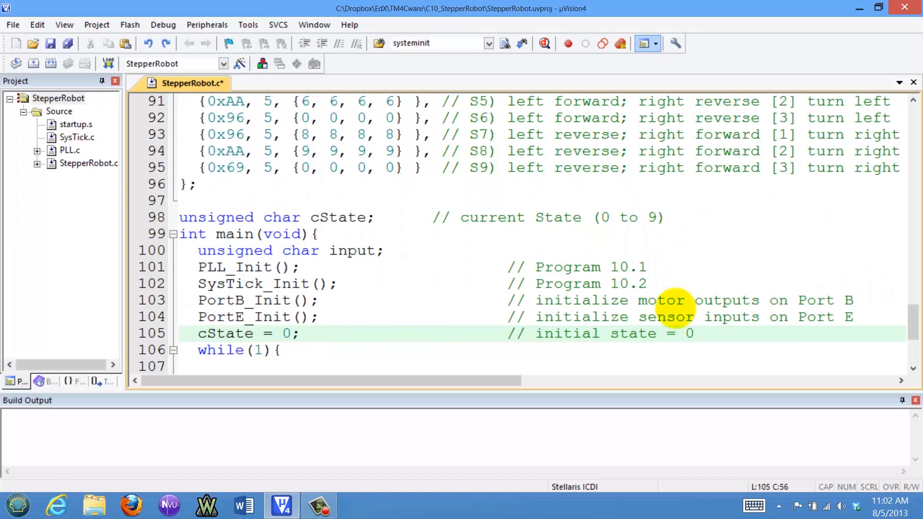
pyautogui.moveTo(288, 271)
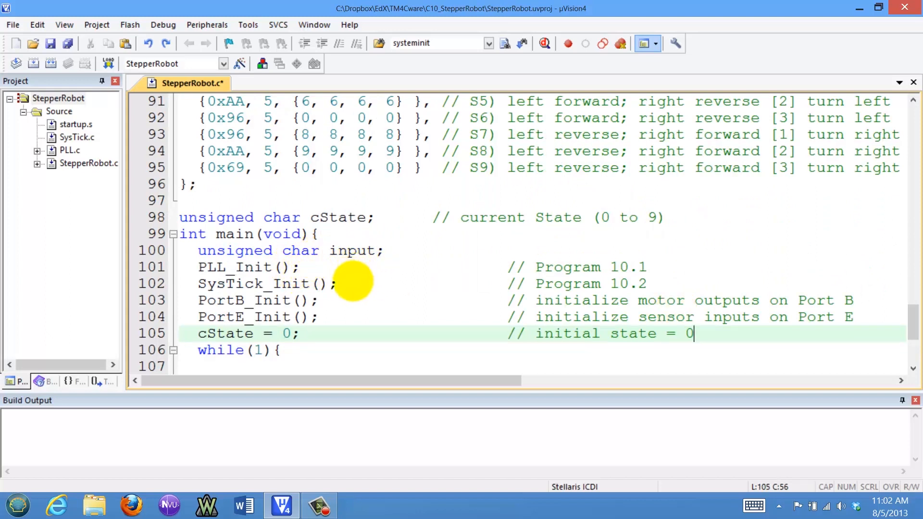
pyautogui.moveTo(323, 343)
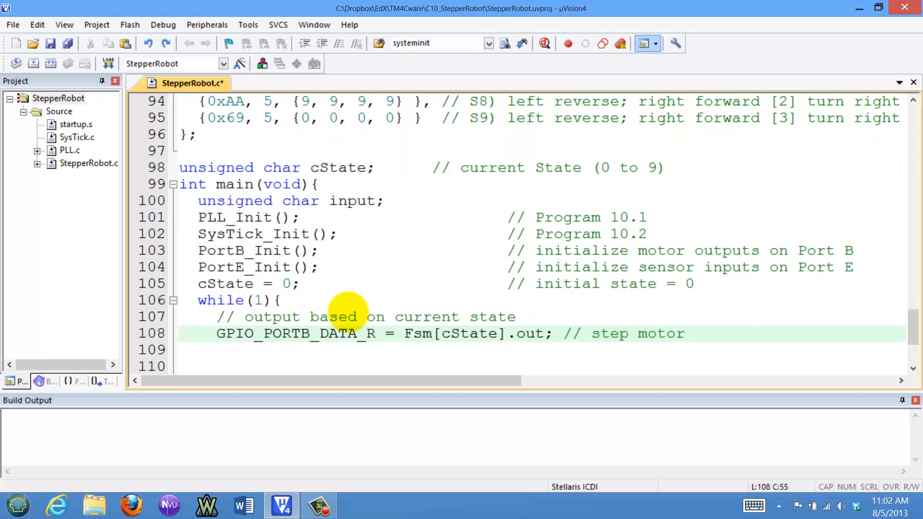
pyautogui.moveTo(563, 313)
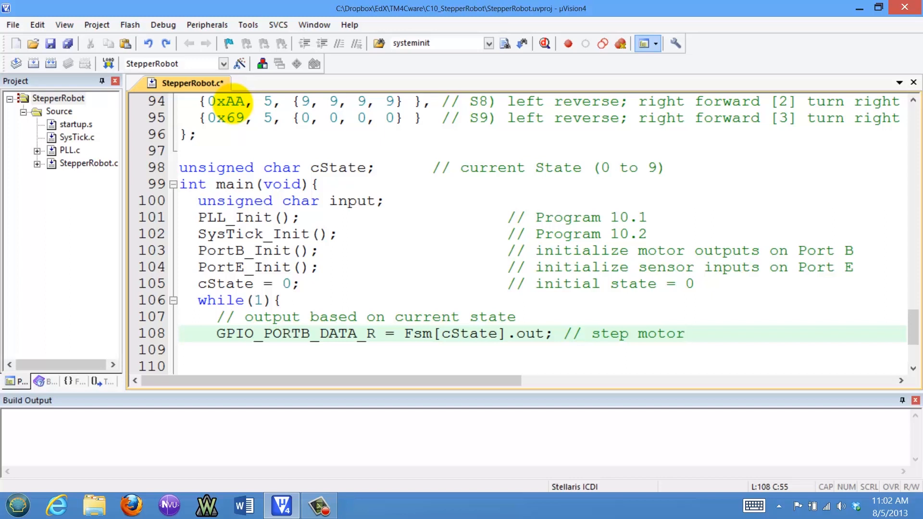
# Scroll into the while(1) loop for the SysTick wait, bumper read and next-state lines
pyautogui.scroll(-3)
pyautogui.write('SysTick_Wait10ms(Fsm[cState].wait);')
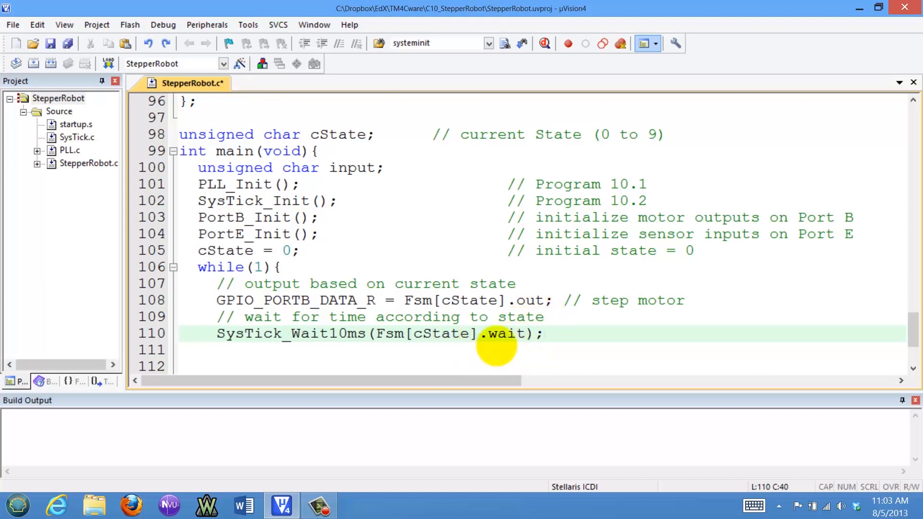
pyautogui.moveTo(400, 346)
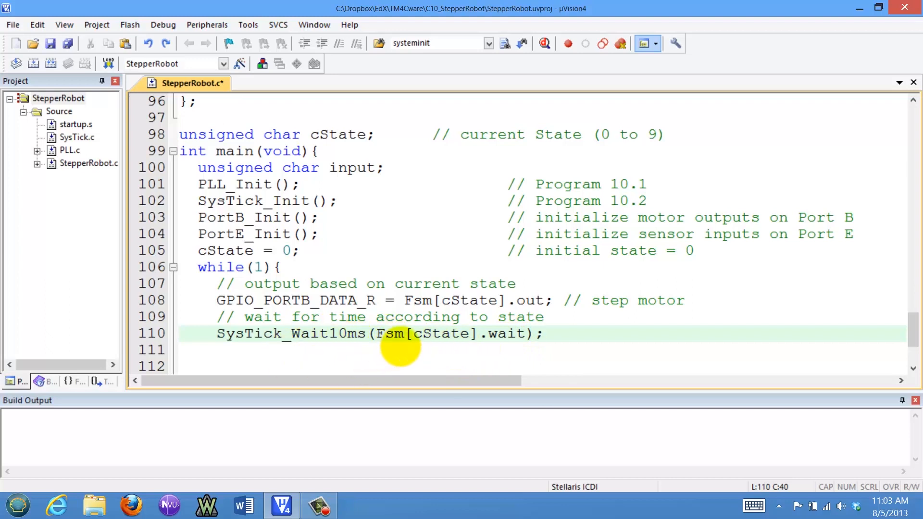
pyautogui.moveTo(510, 334)
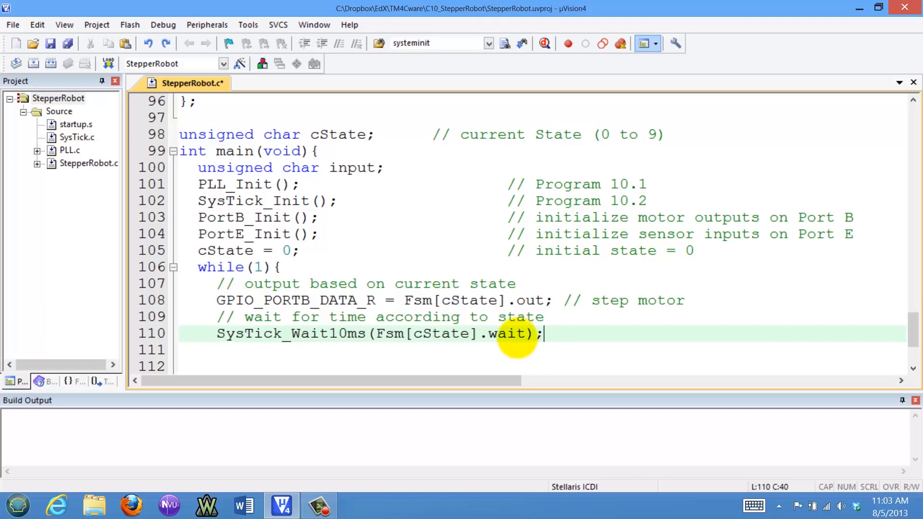
pyautogui.moveTo(536, 323)
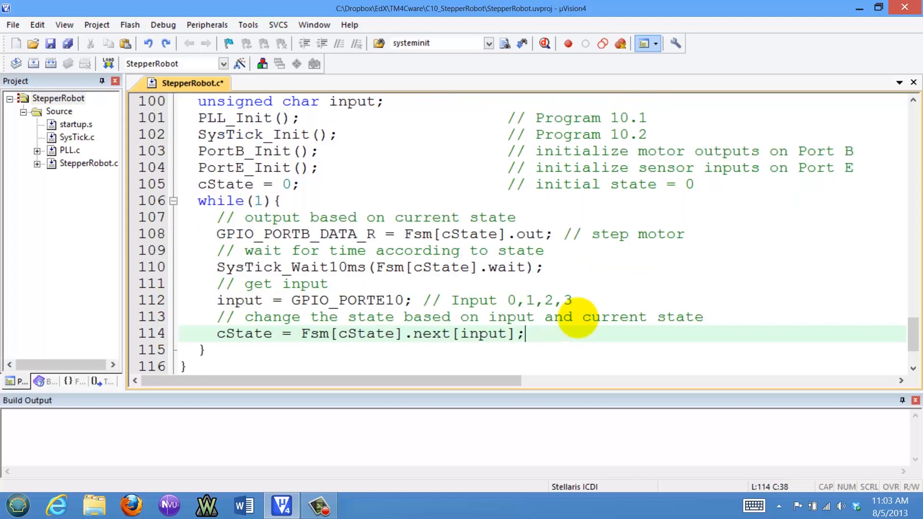
pyautogui.moveTo(430, 318)
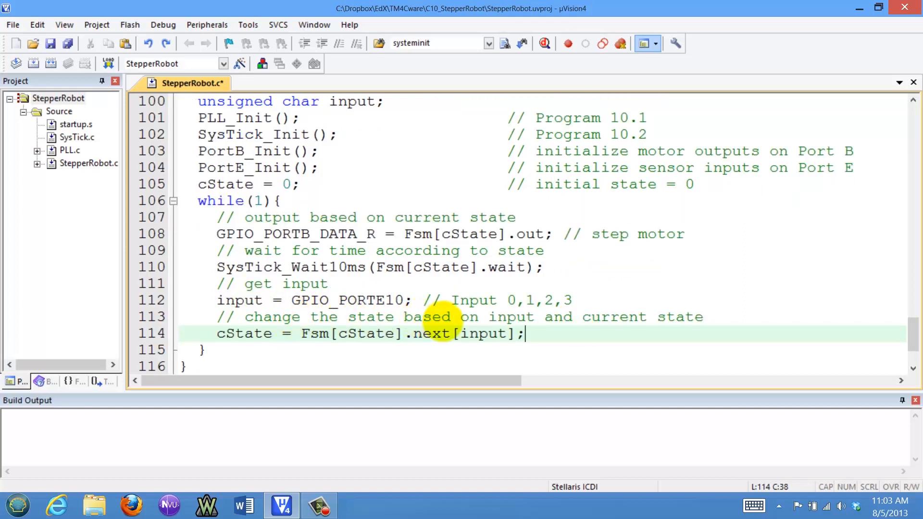
pyautogui.moveTo(683, 317)
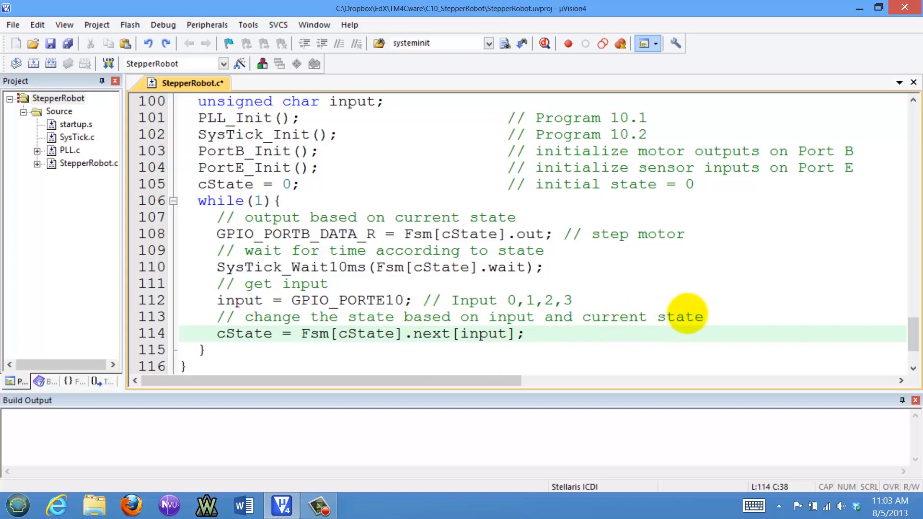